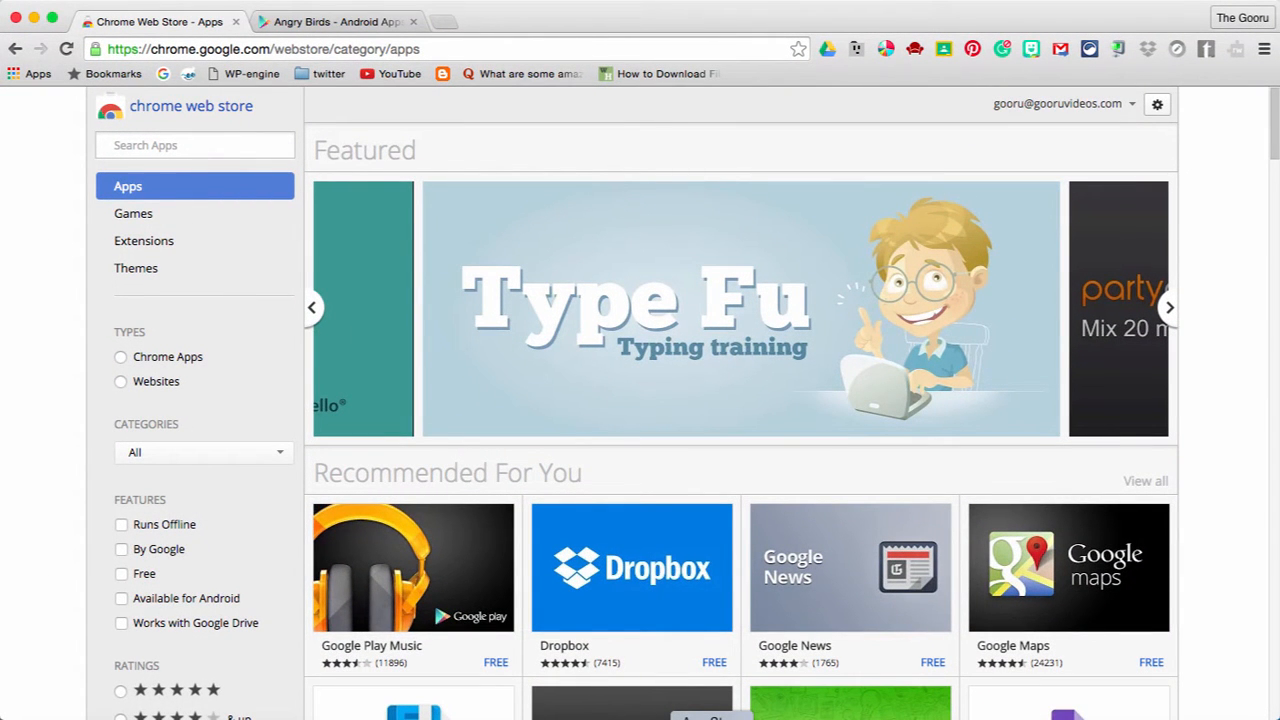
Browse through the featured apps carousel in the Chrome Web Store
click(1169, 307)
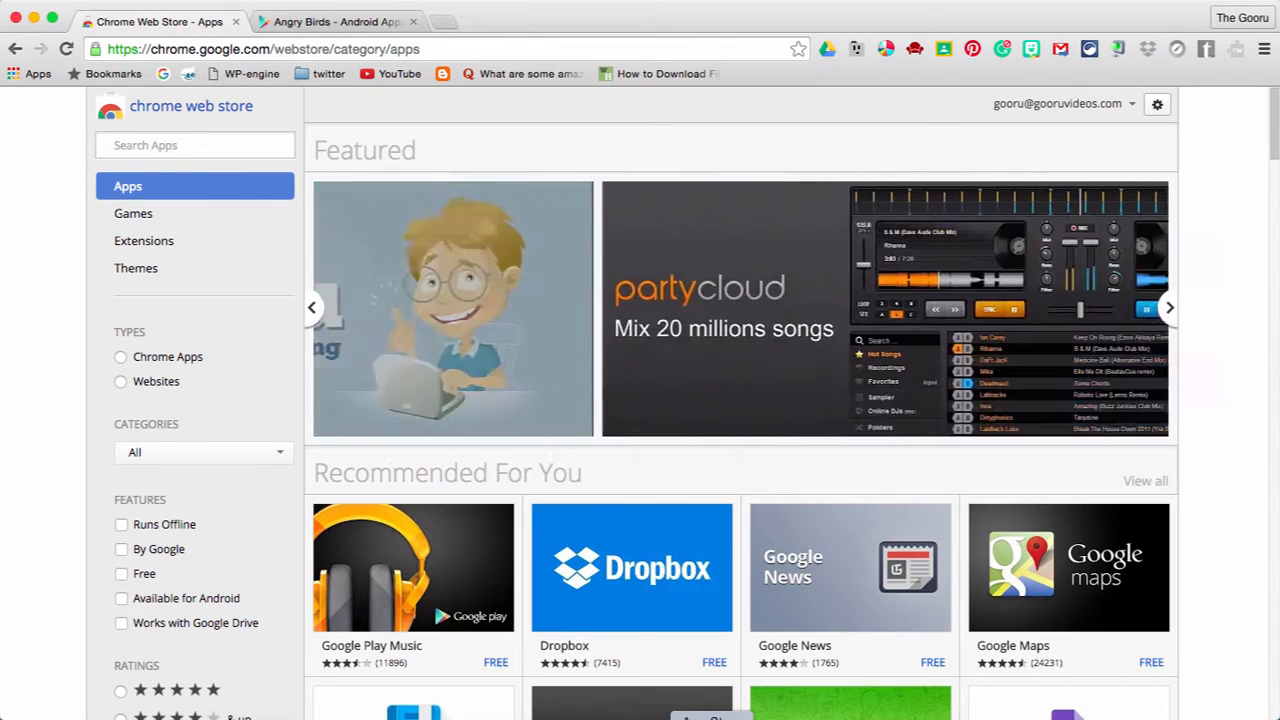
click(1168, 307)
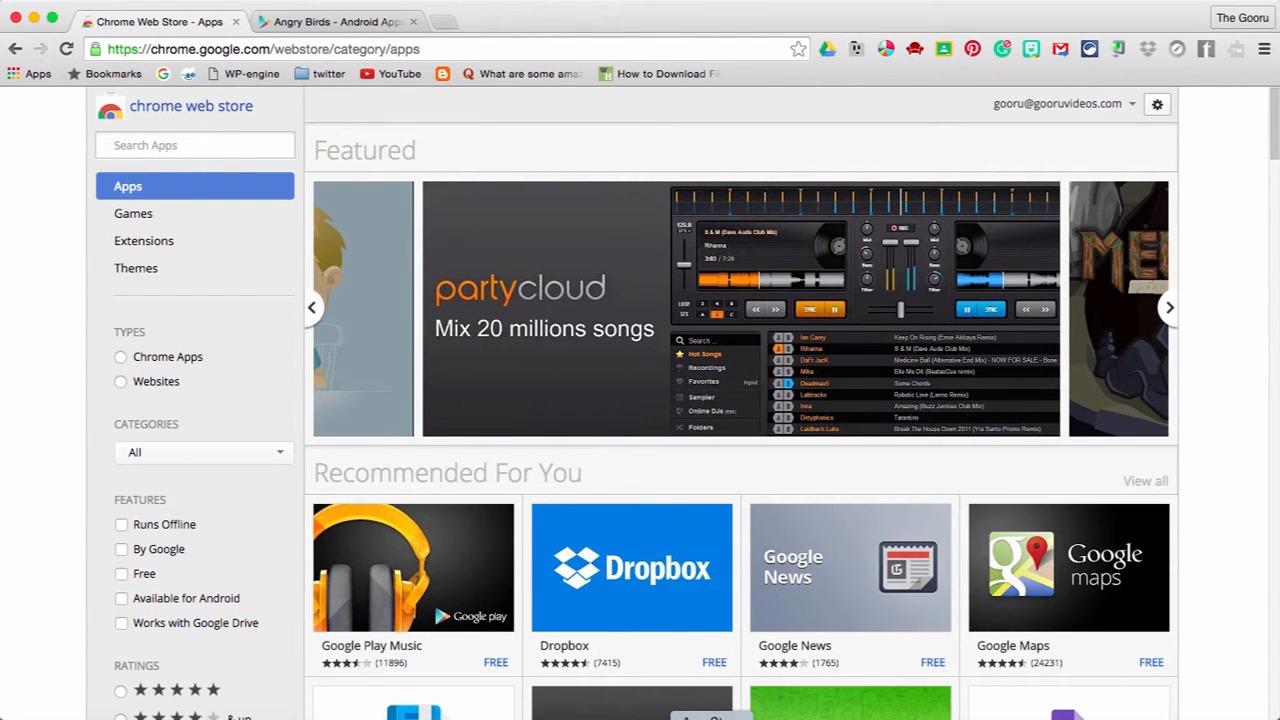
click(1168, 307)
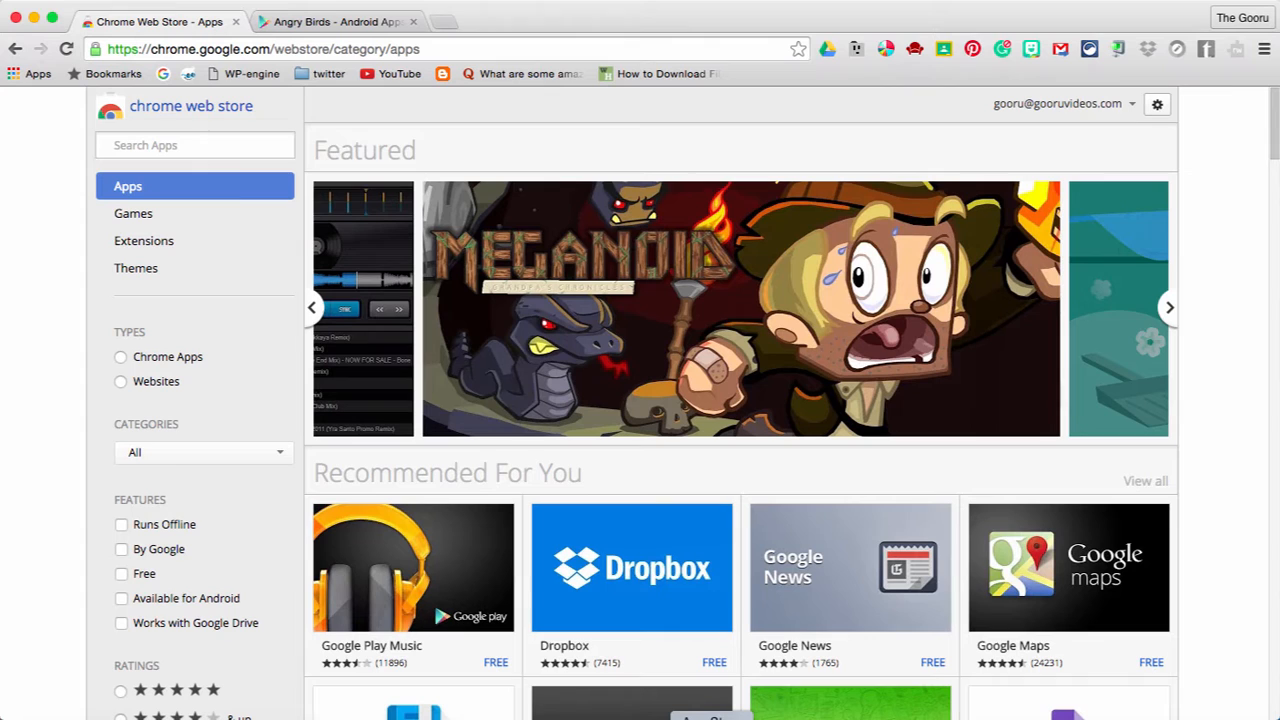
click(1169, 307)
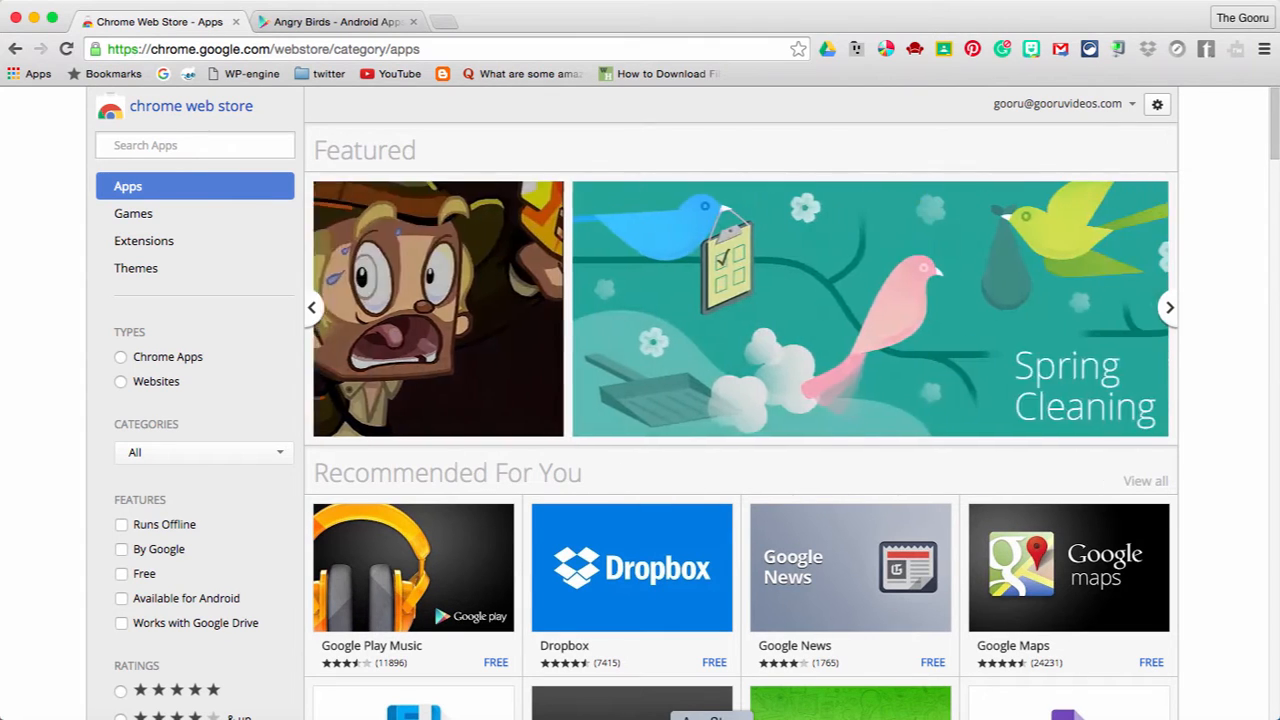
click(1168, 307)
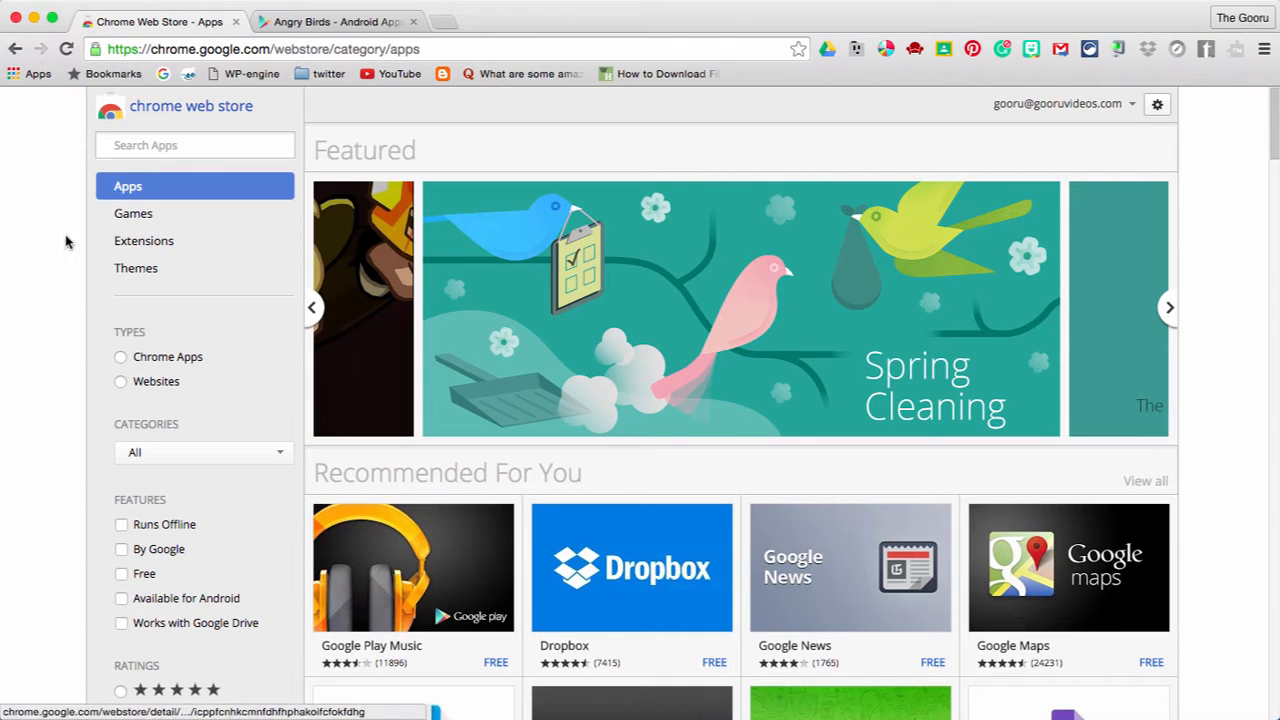
Search the store for 'block site' and install the Block site extension by wips.com
text(block)
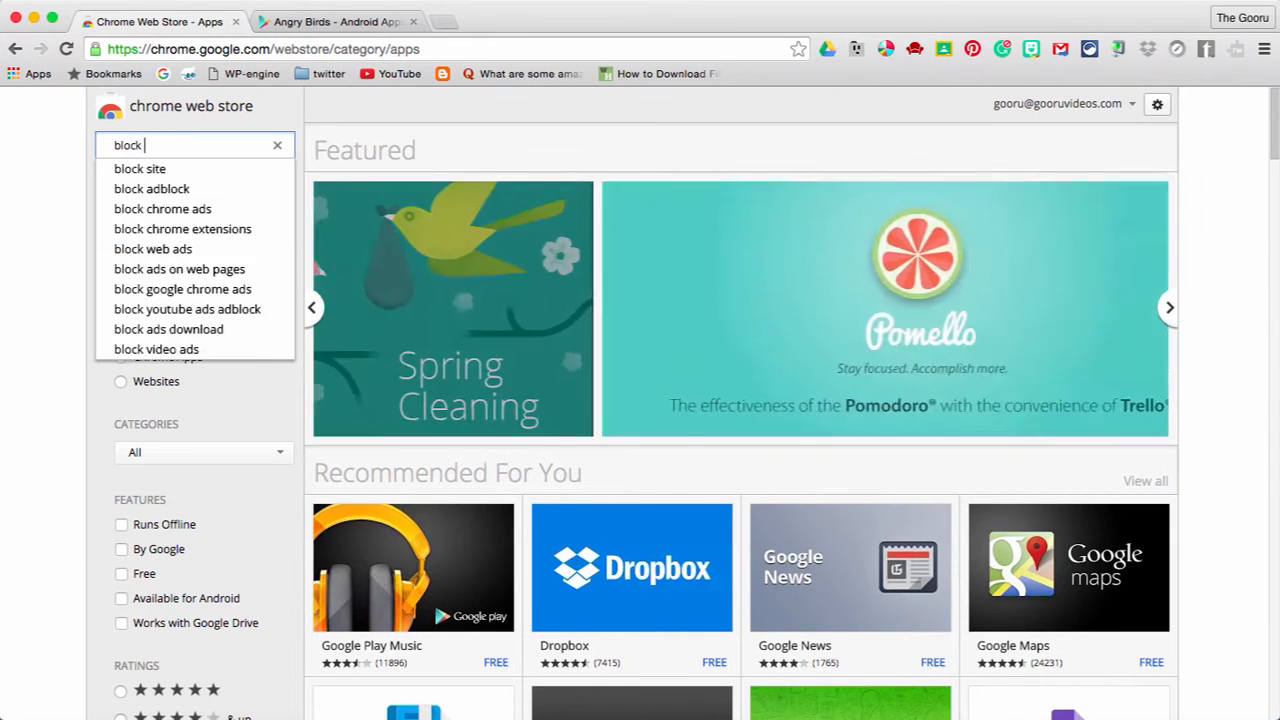
click(140, 168)
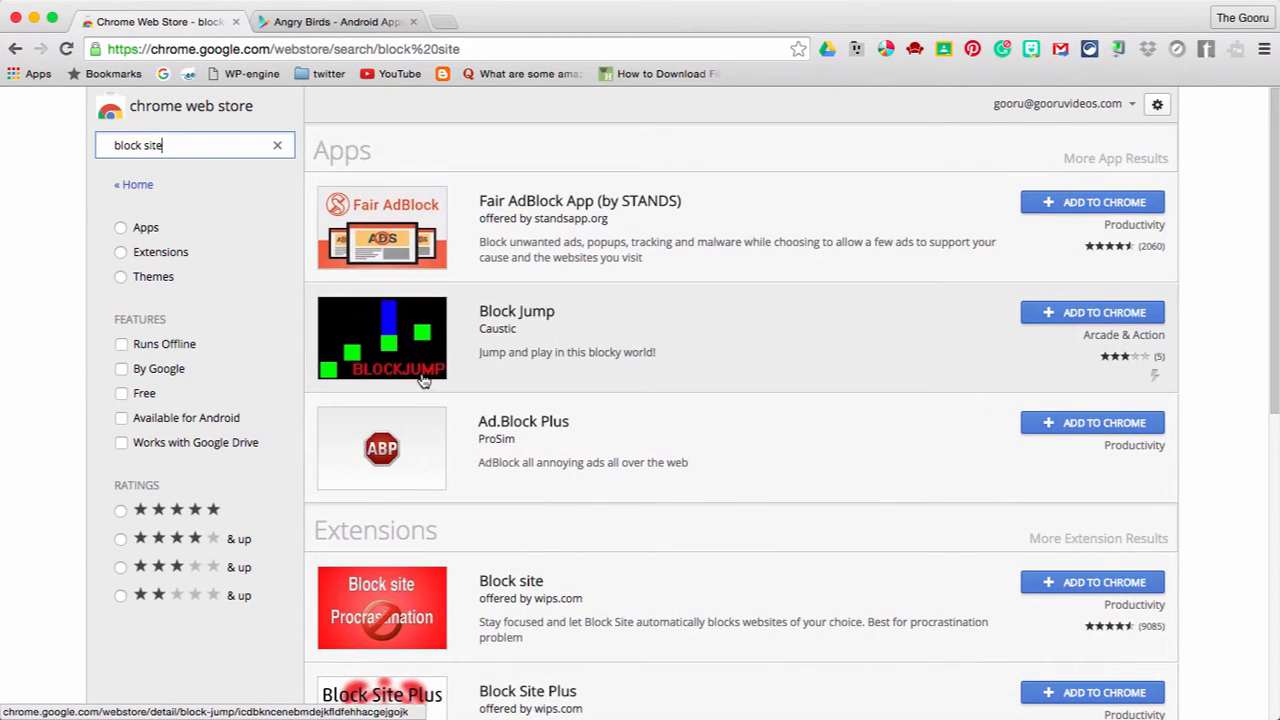
scroll(down, 3)
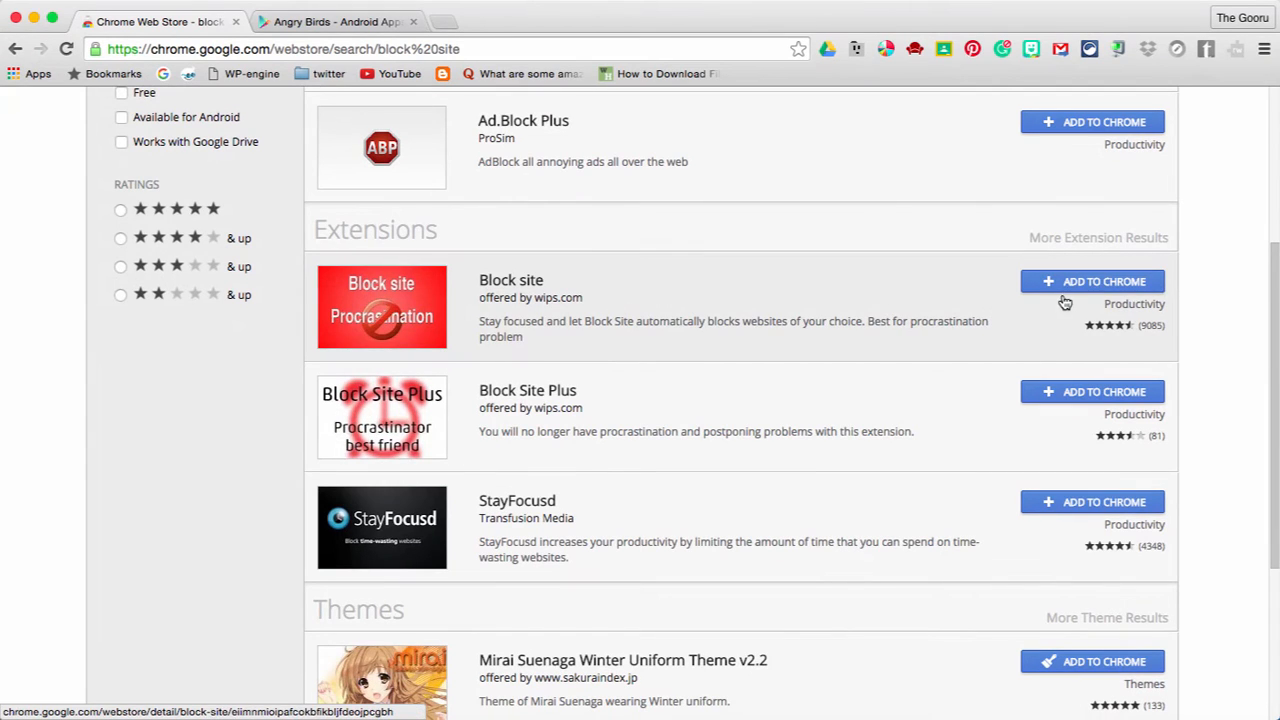
click(1092, 281)
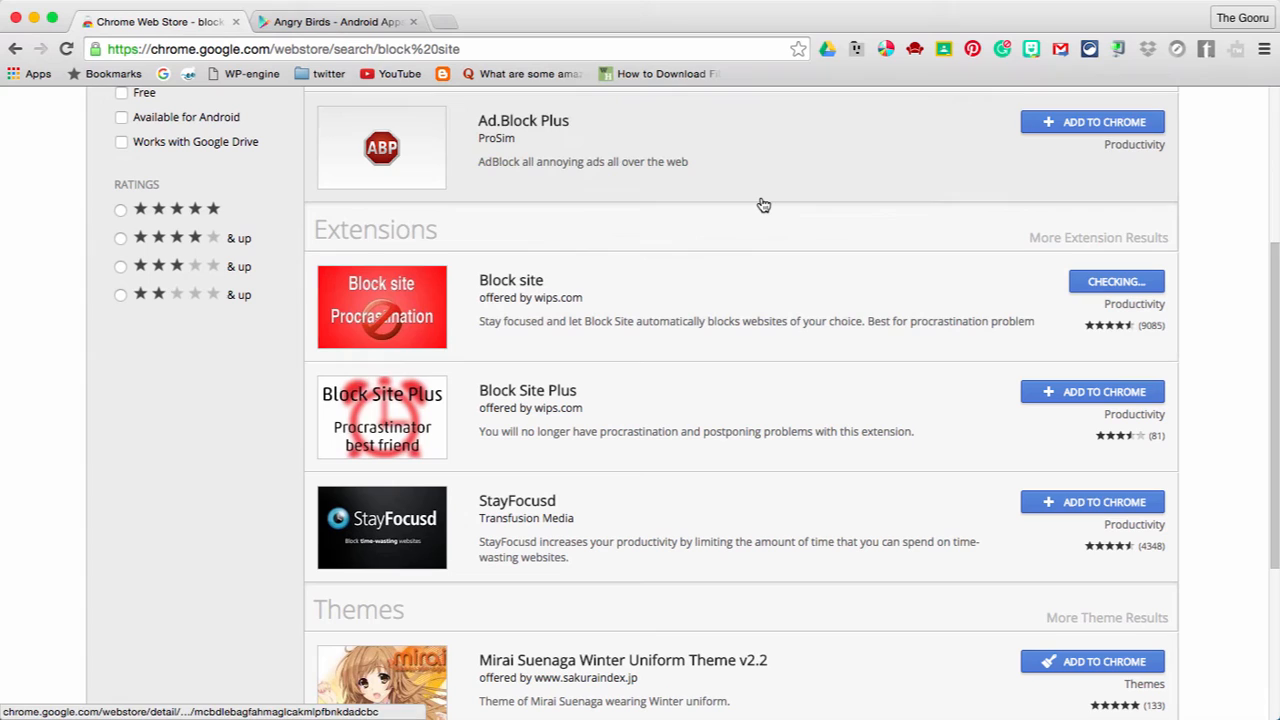
click(1115, 281)
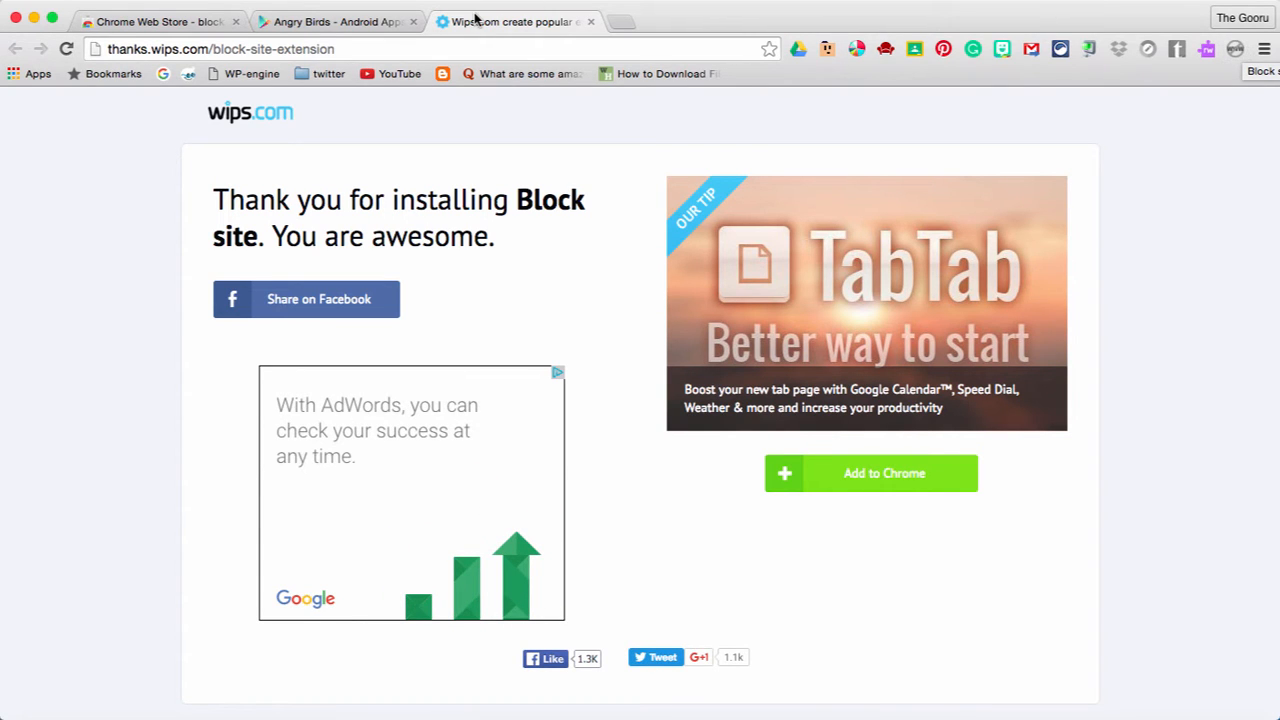
Copy the Angry Birds Play Store URL and enter it in the Block Site options add field
click(335, 21)
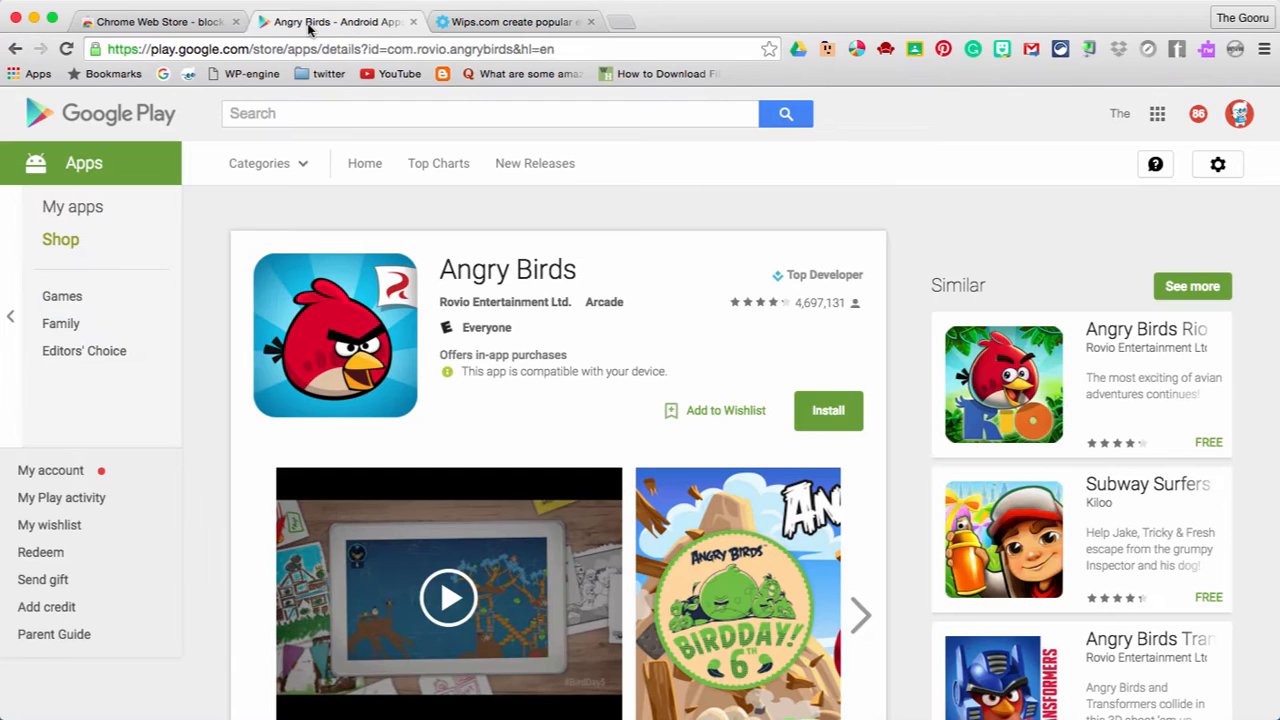
mouse_move(483, 293)
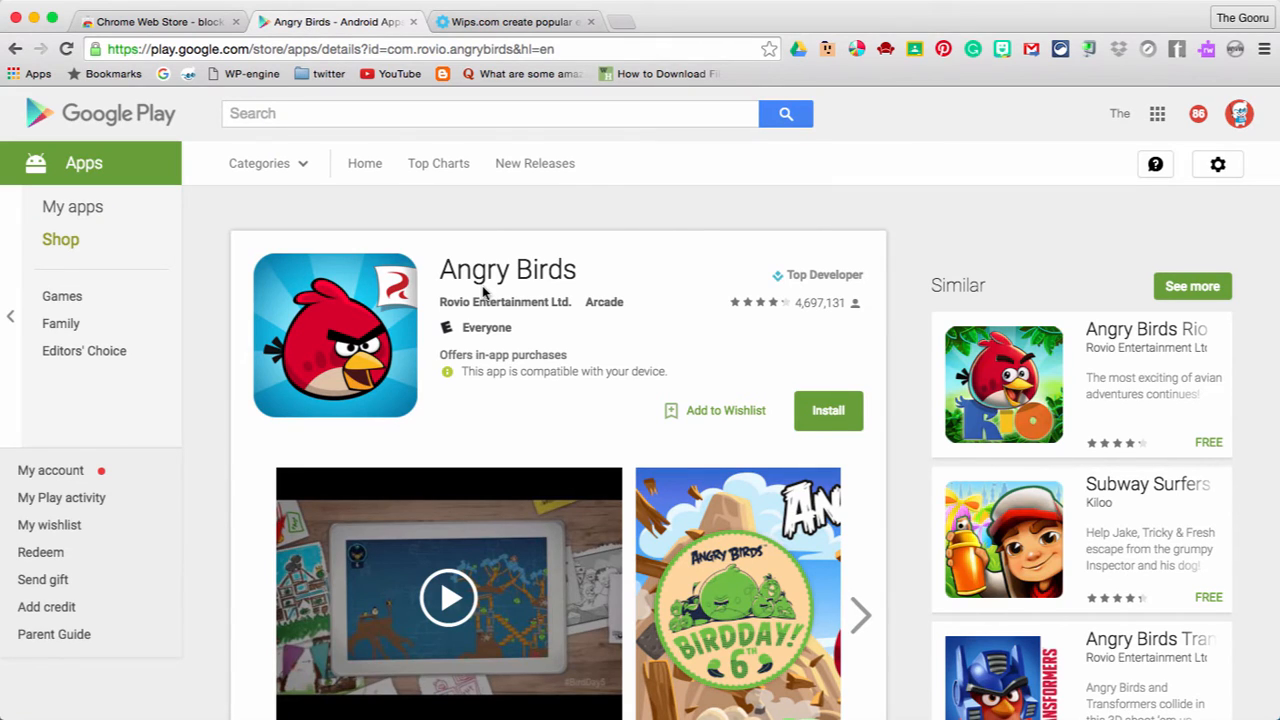
mouse_move(578, 240)
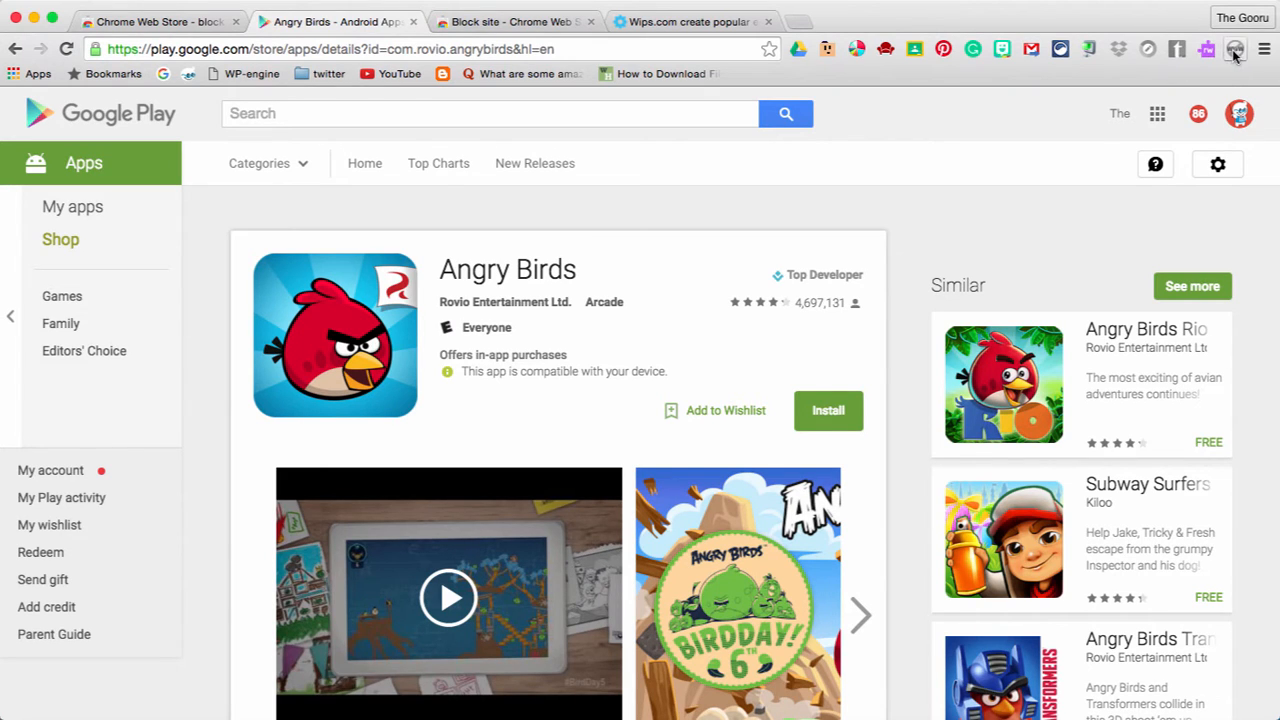
right_click(1235, 49)
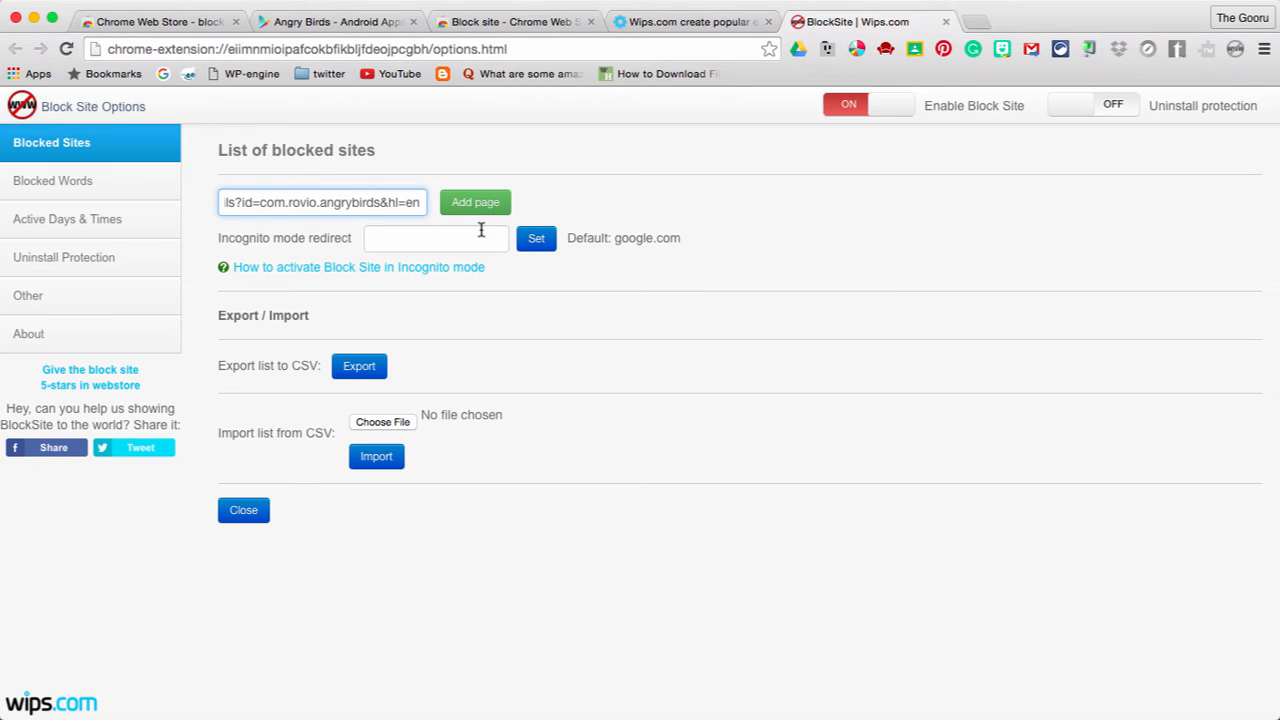
Add the Angry Birds page to the blocked list with gmail.com as its redirect target
click(475, 202)
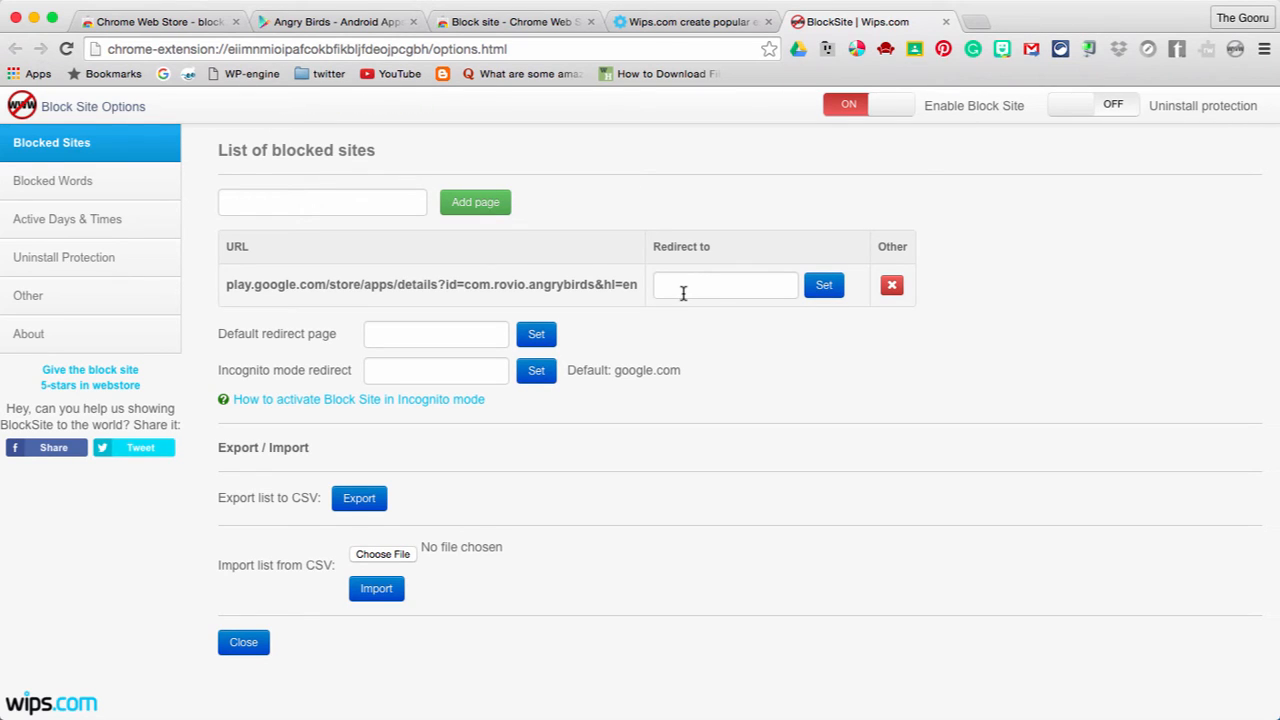
text(gmail.)
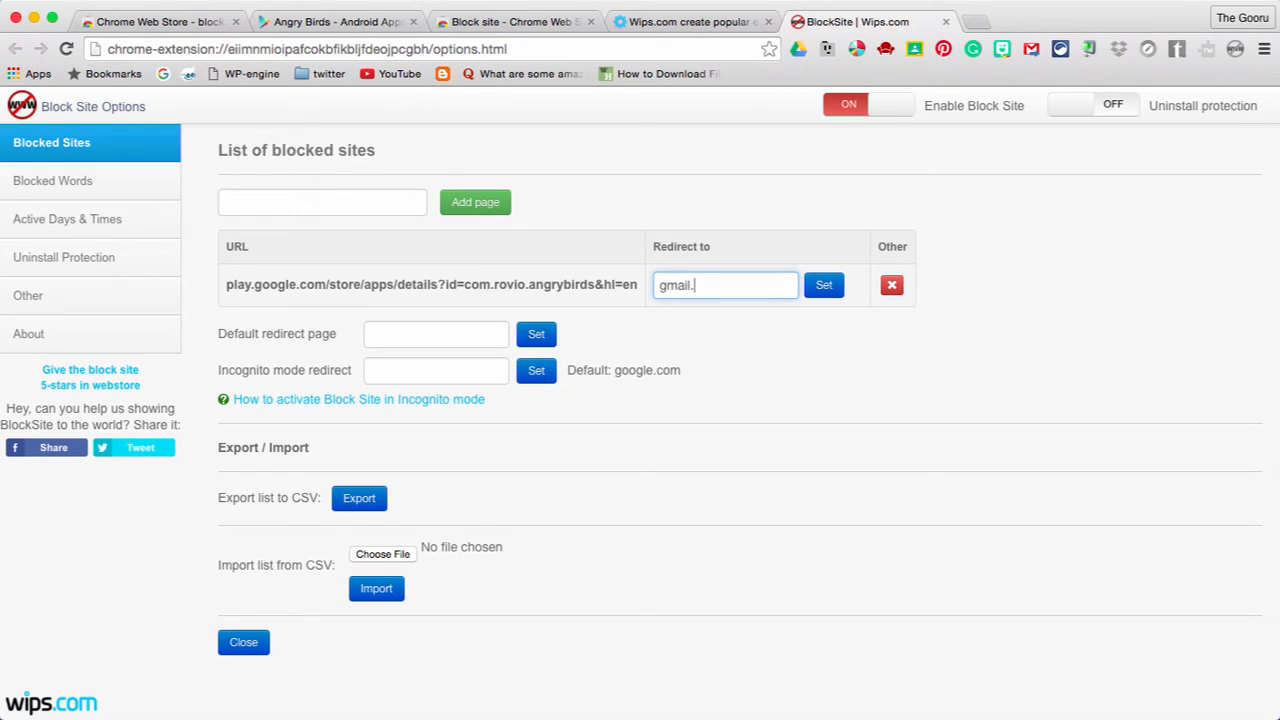
text(com)
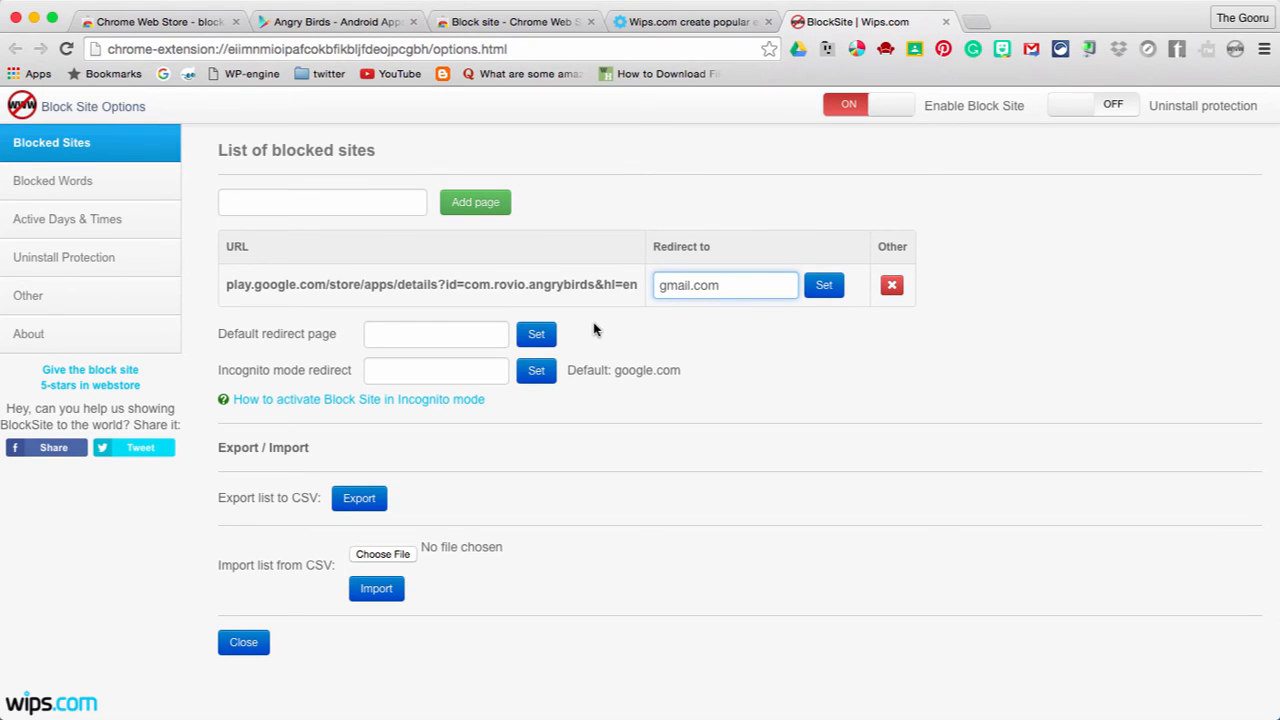
mouse_move(766, 362)
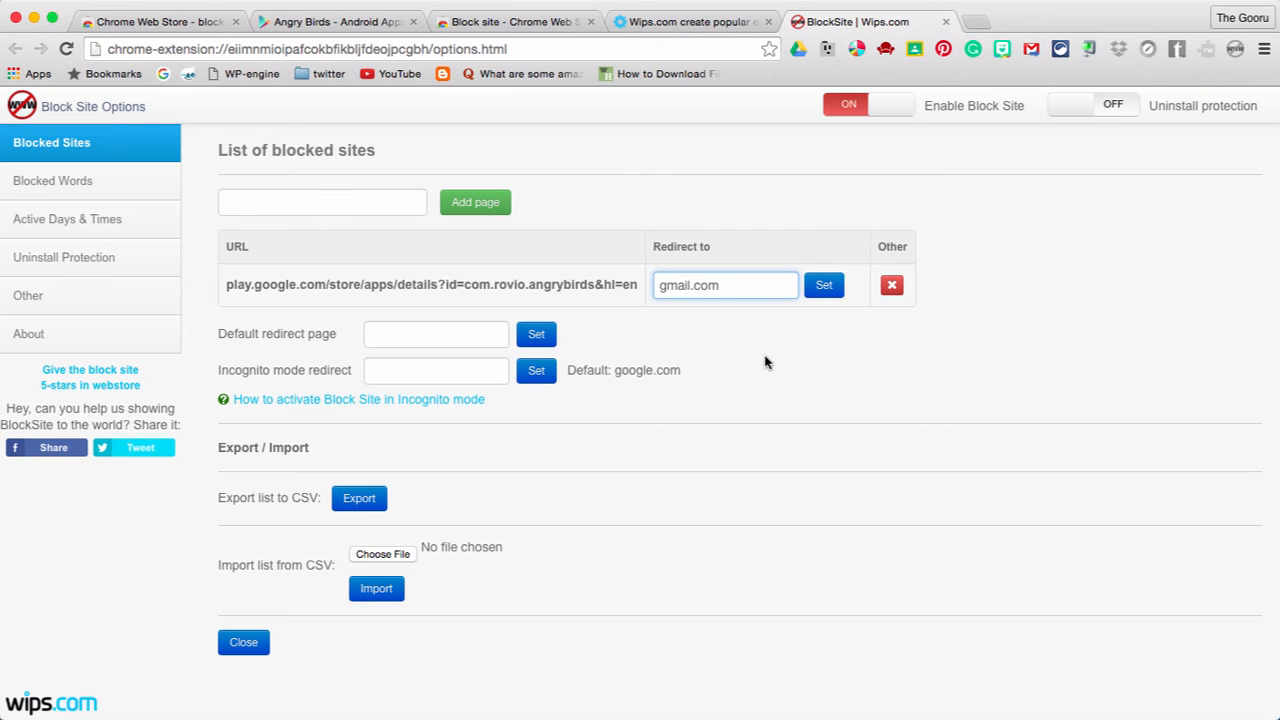
click(823, 285)
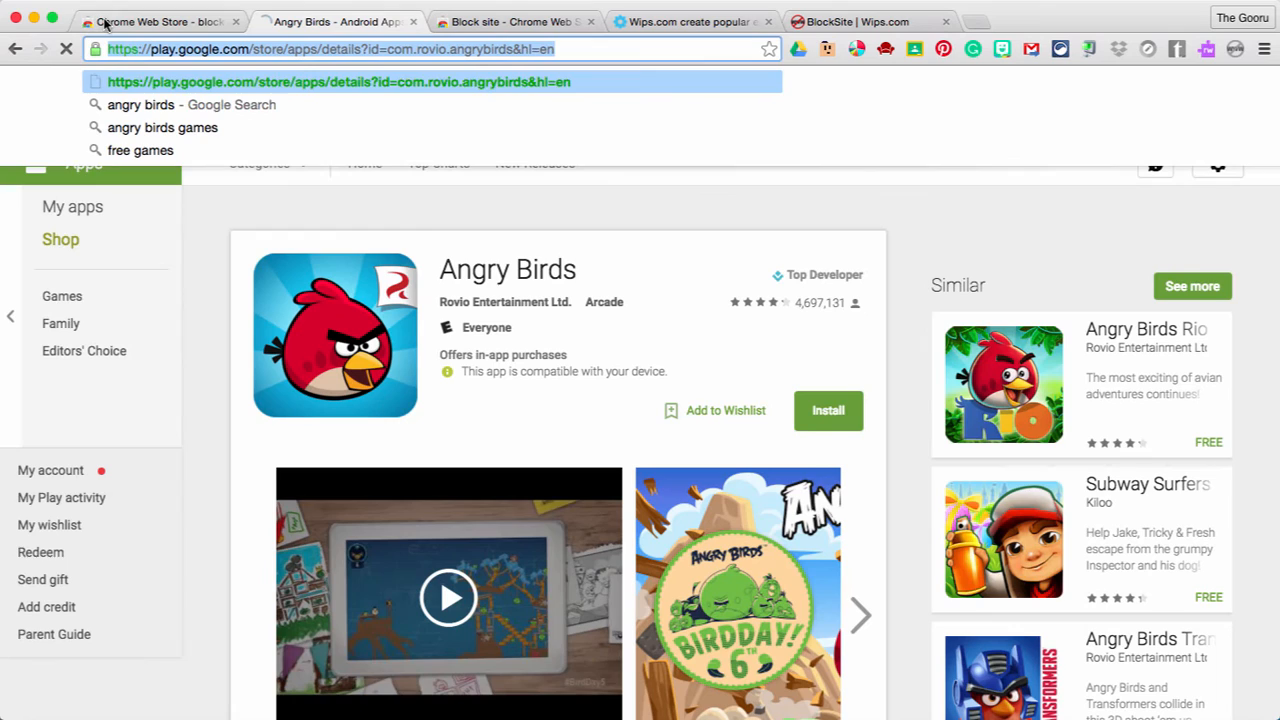
Reload the Angry Birds Play Store URL and get redirected to Gmail, confirming the block
click(337, 21)
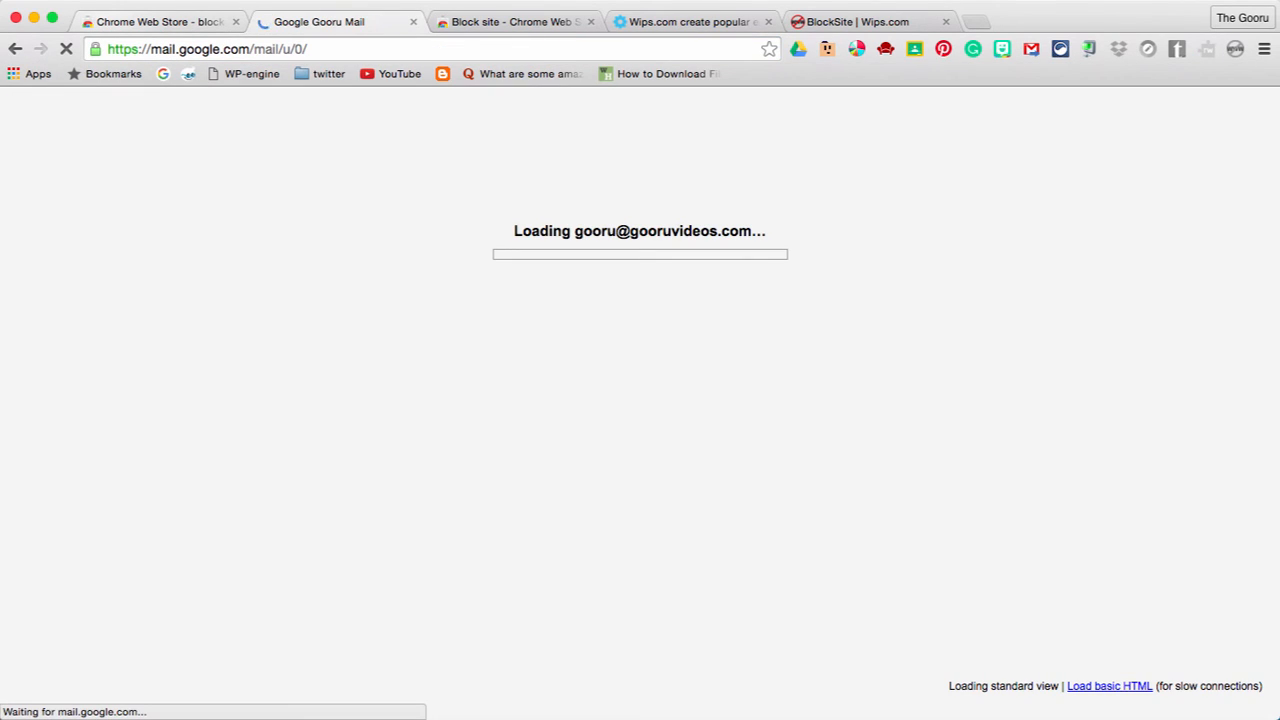